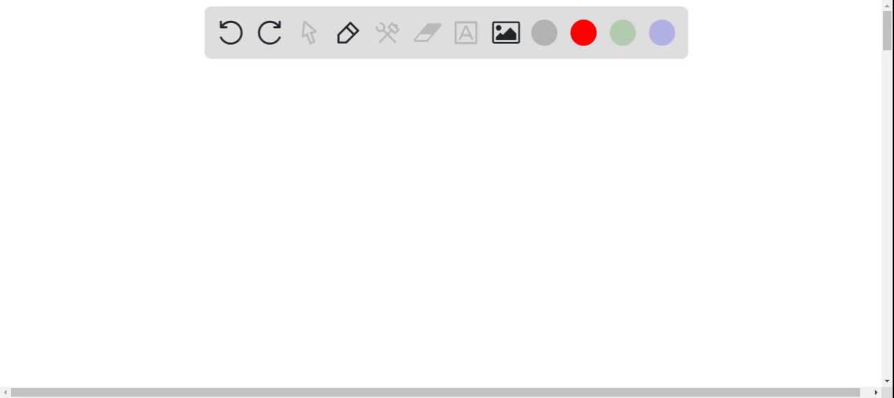
Handwrite 'Hydrate - salt + water' with the example 'e.g. CuCl2 · xH2O' in black pen
{"action": "left_click_drag", "start_coordinate": [108, 91], "coordinate": [105, 119]}
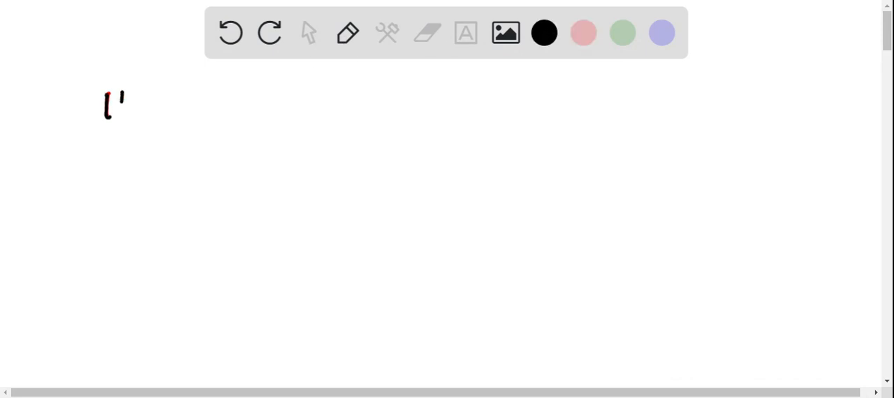
{"action": "type", "text": "Hyral"}
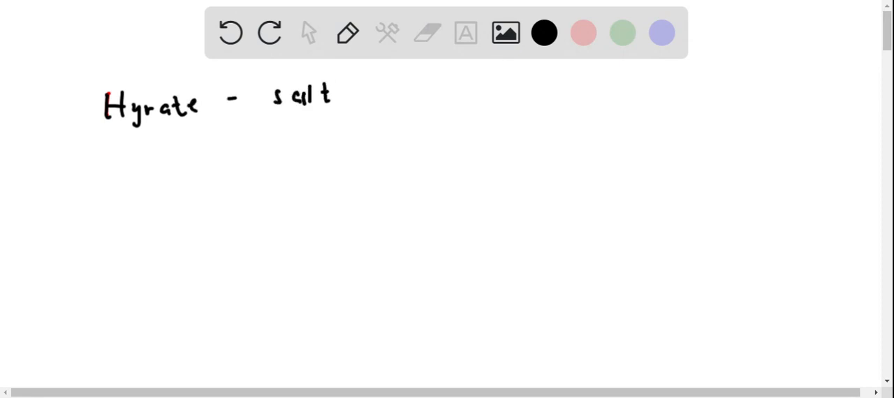
{"action": "left_click_drag", "start_coordinate": [339, 98], "coordinate": [363, 98]}
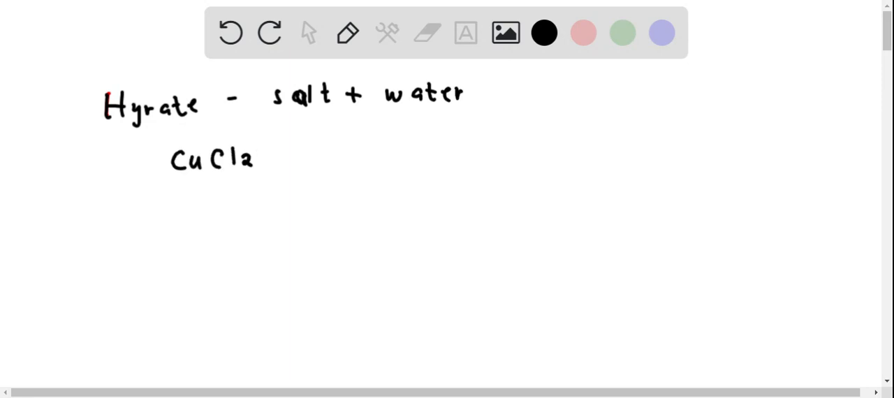
{"action": "type", "text": "e.g."}
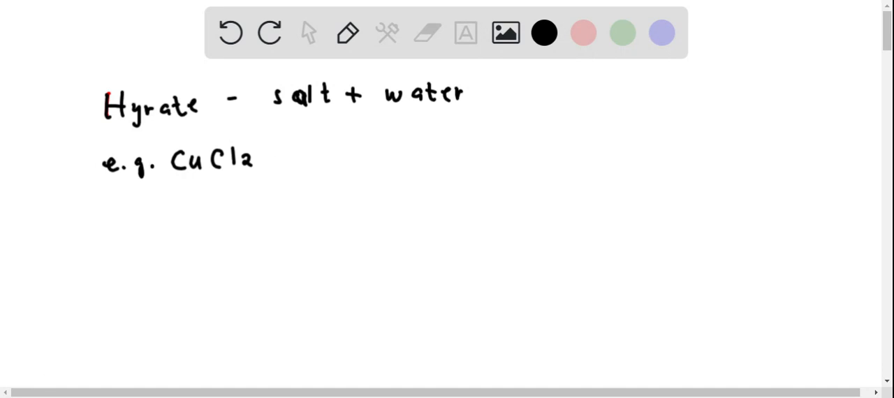
{"action": "left_click", "coordinate": [277, 154]}
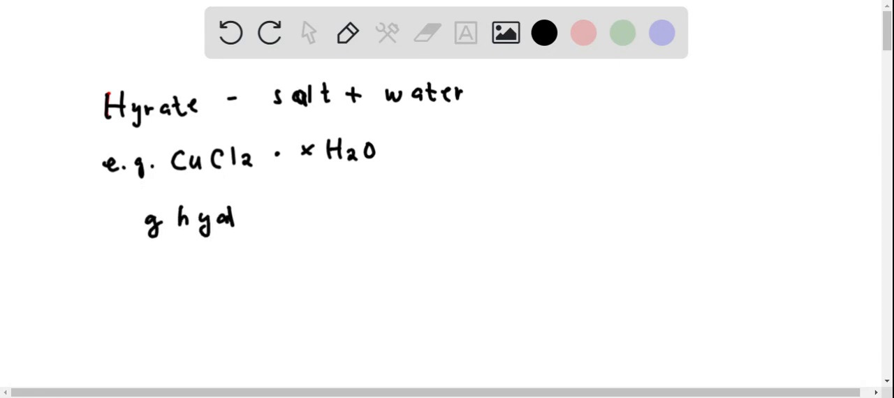
Write 'Given: g hydrate = 3.41 g' below the example
{"action": "type", "text": "Given:"}
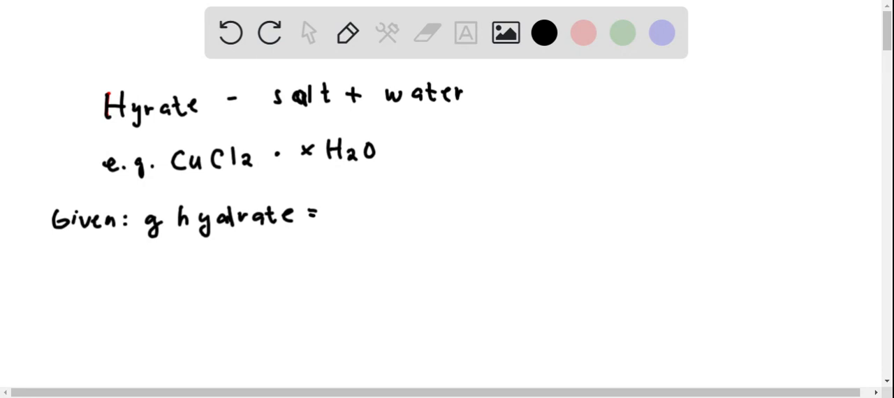
{"action": "mouse_move", "coordinate": [272, 4]}
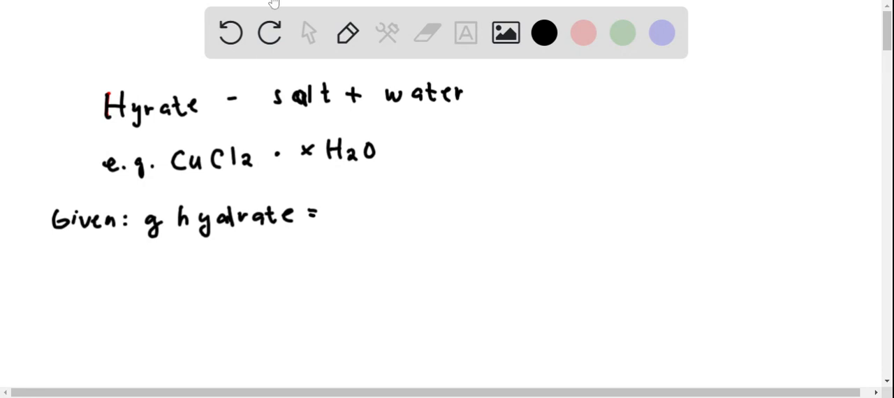
{"action": "left_click", "coordinate": [346, 210]}
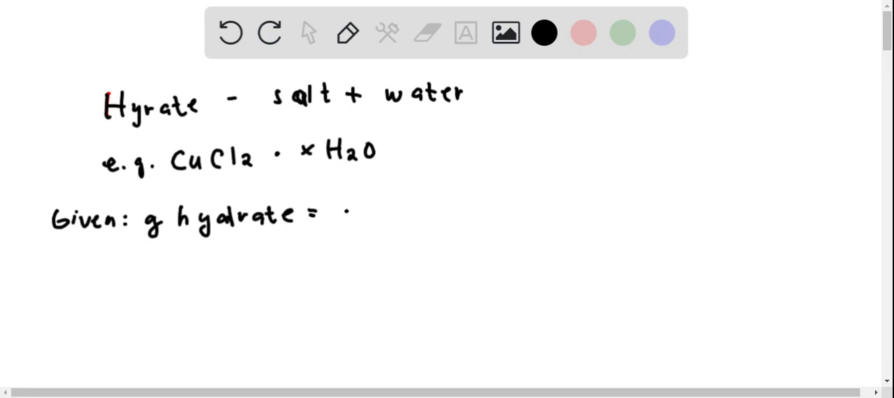
{"action": "type", "text": "3.41"}
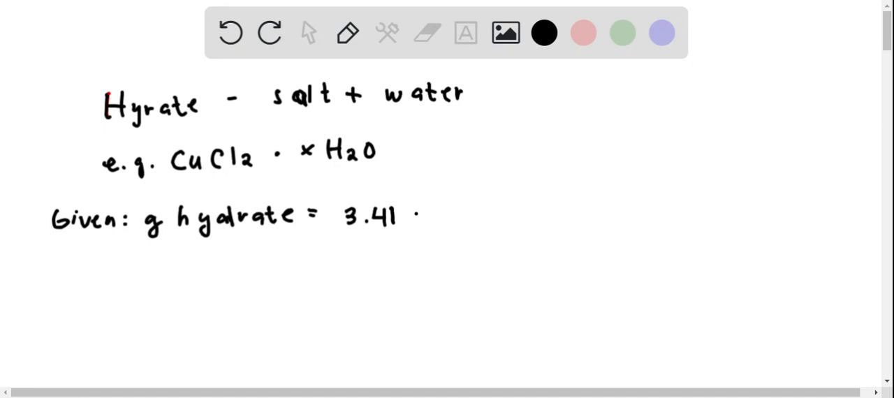
{"action": "type", "text": "g"}
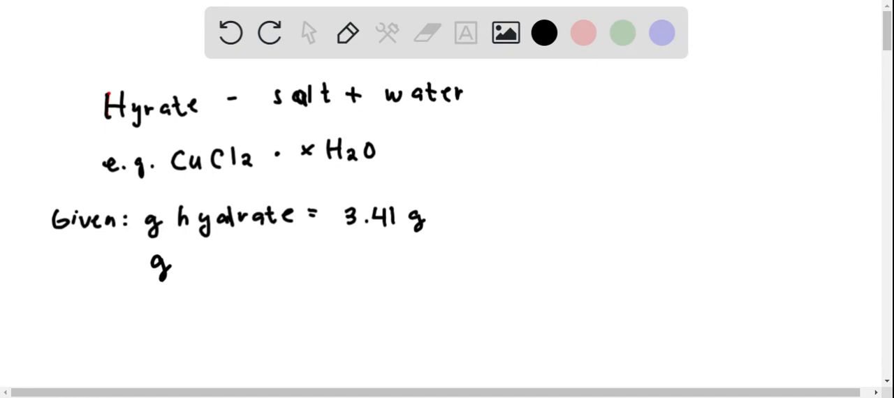
Write 'g anhydrous = 2.69 g = g CuCl2' under the hydrate mass
{"action": "type", "text": "an"}
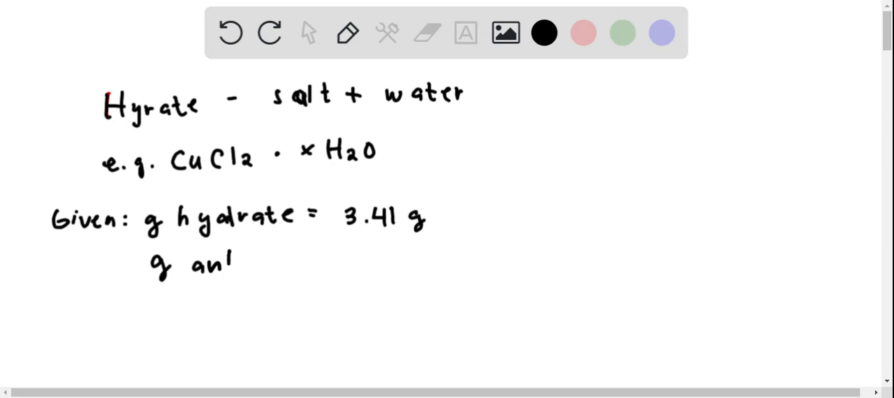
{"action": "type", "text": "hyd"}
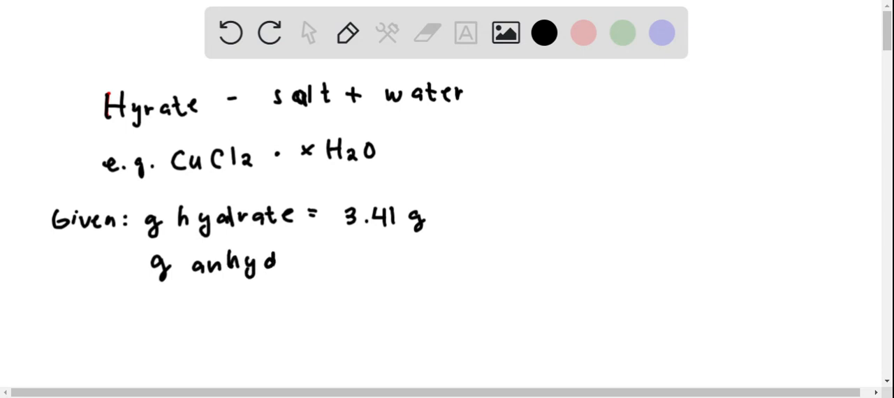
{"action": "type", "text": "rous -"}
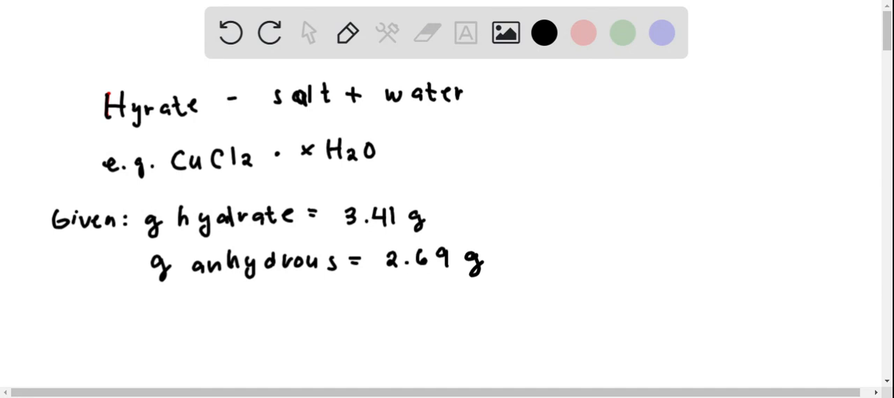
{"action": "left_click", "coordinate": [501, 253]}
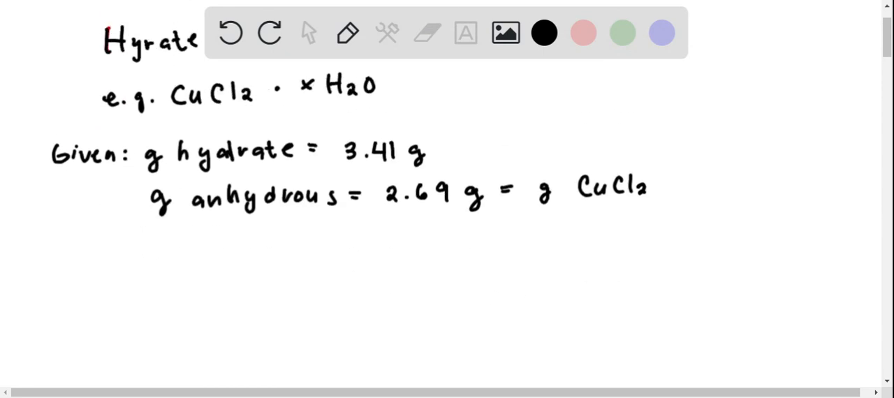
Write Step 1, g H2O = 3.41 − 2.69 = 0.72 g, and begin Step 2's mol H2O fraction
{"action": "type", "text": "STEP 1 :"}
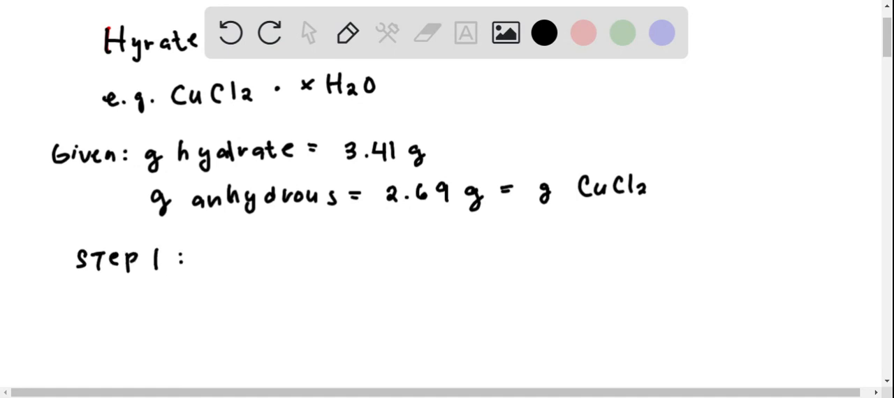
{"action": "type", "text": "g H2O = 9"}
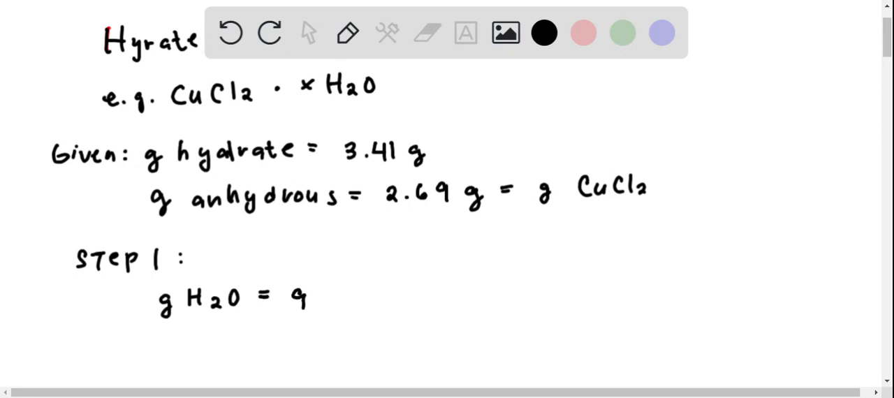
{"action": "type", "text": "hyd."}
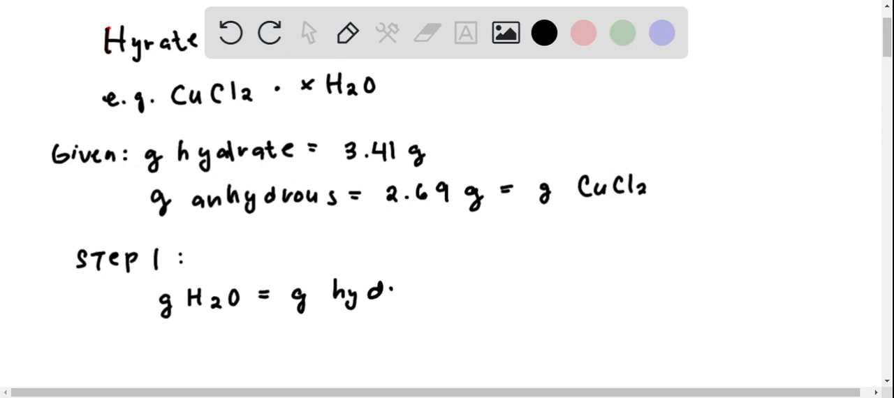
{"action": "type", "text": "hydrate - g CuCl2"}
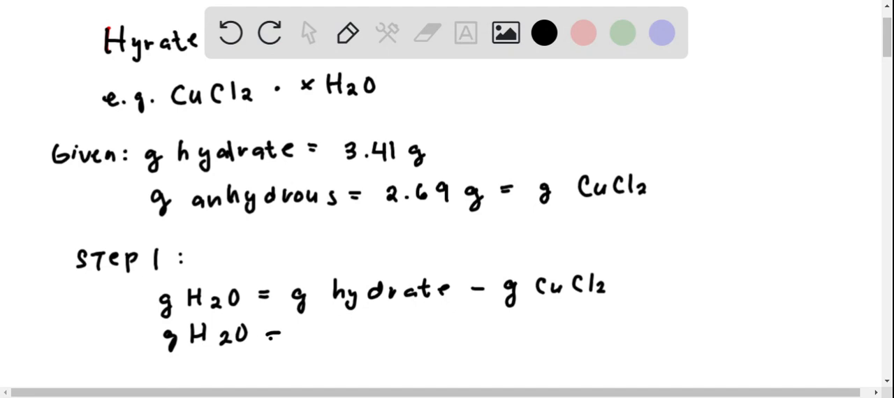
{"action": "type", "text": "3.41"}
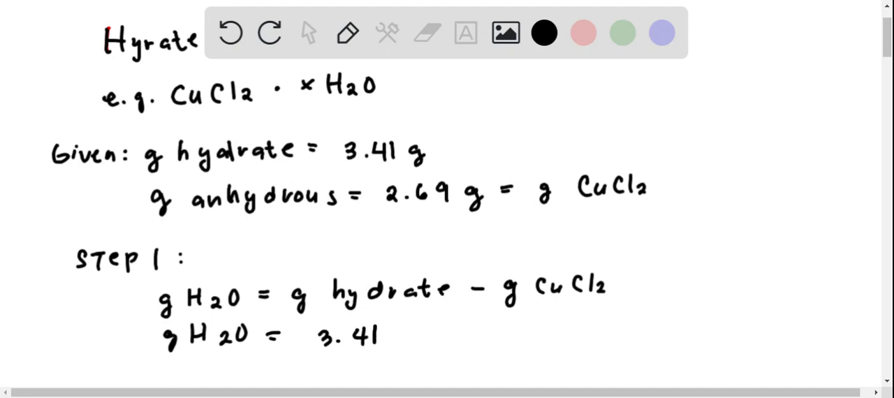
{"action": "type", "text": "- 2.69"}
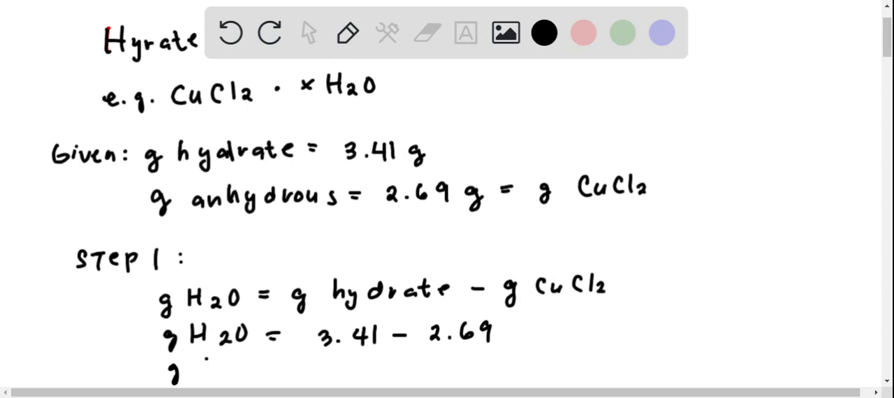
{"action": "type", "text": "H 2O = 0.72 g"}
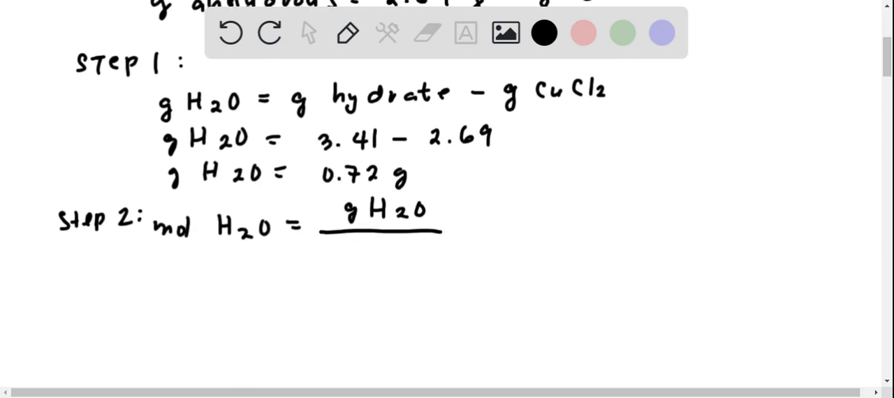
Write mol H2O = 0.72/18 = 0.04 using molar mass, then scroll to start Step 4
{"action": "type", "text": "molar m"}
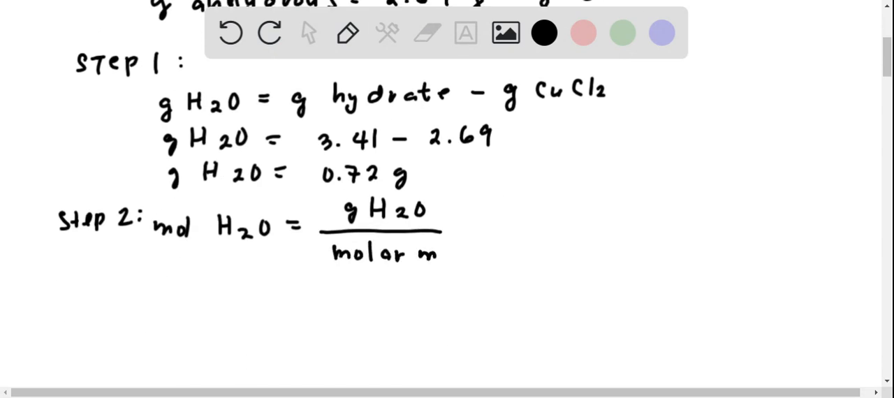
{"action": "type", "text": "ass"}
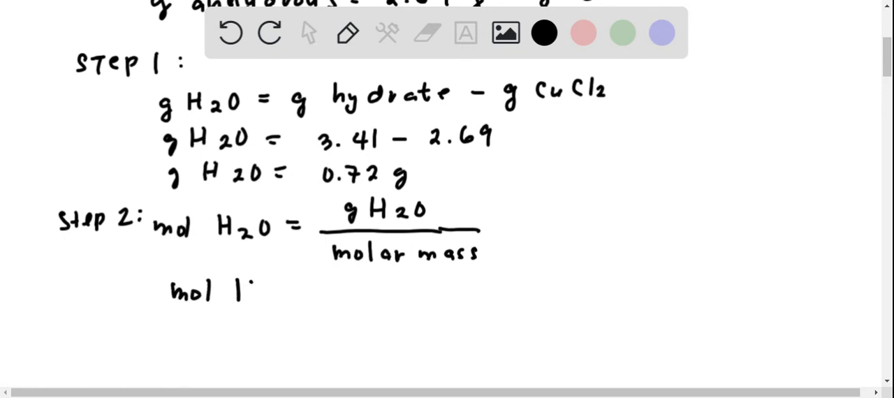
{"action": "type", "text": "H2O = 0.72/18"}
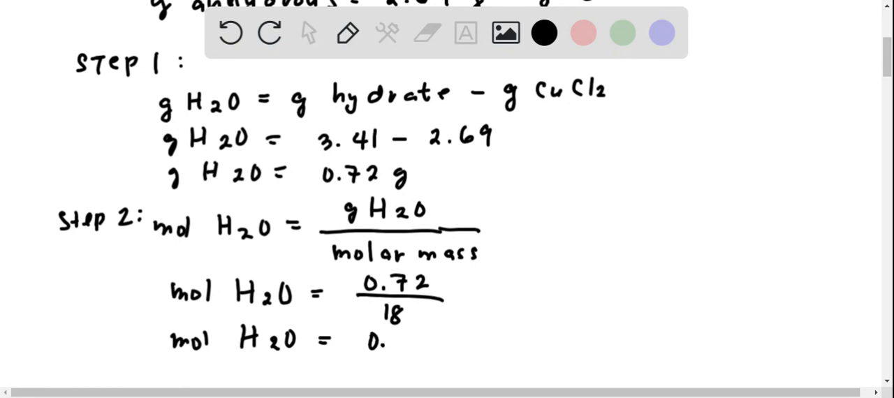
{"action": "type", "text": "04"}
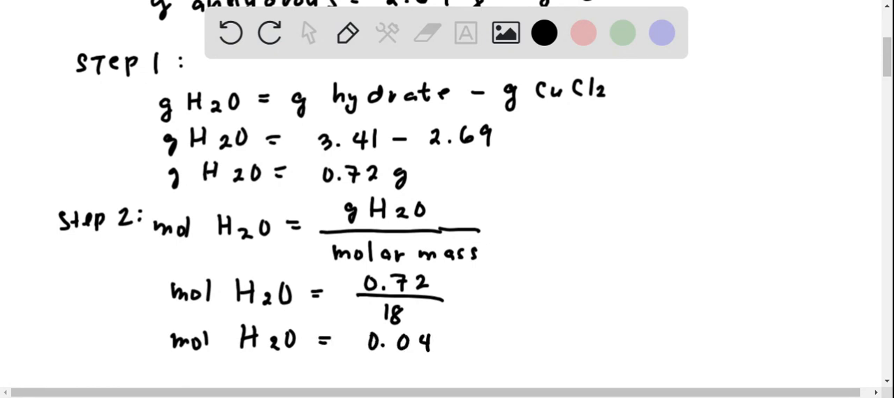
{"action": "scroll", "scroll_direction": "down", "scroll_amount": 3}
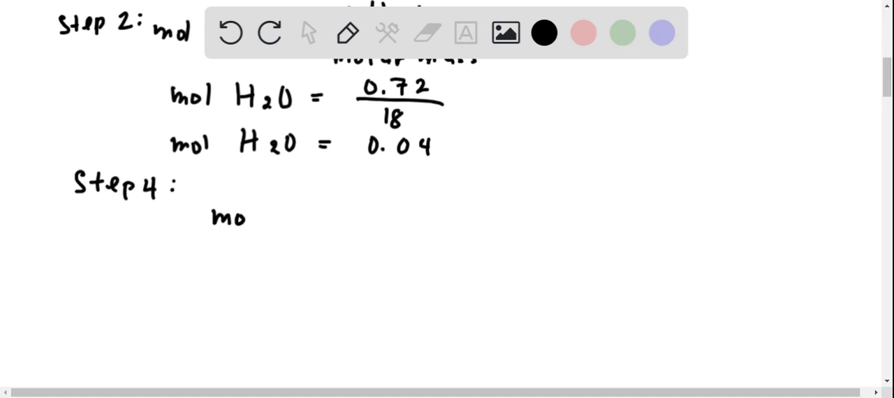
Write mol CuCl2 = g CuCl2 / molar mass = 2.69/134 = 0.02, and begin Step 5
{"action": "type", "text": "Cu Cl"}
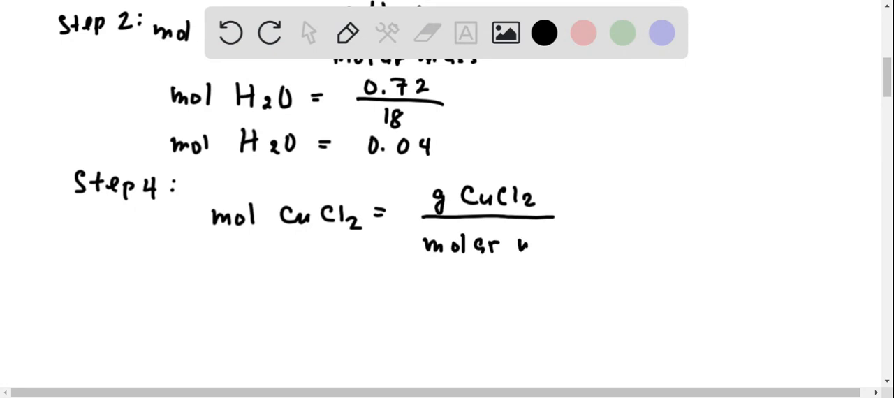
{"action": "type", "text": "mass"}
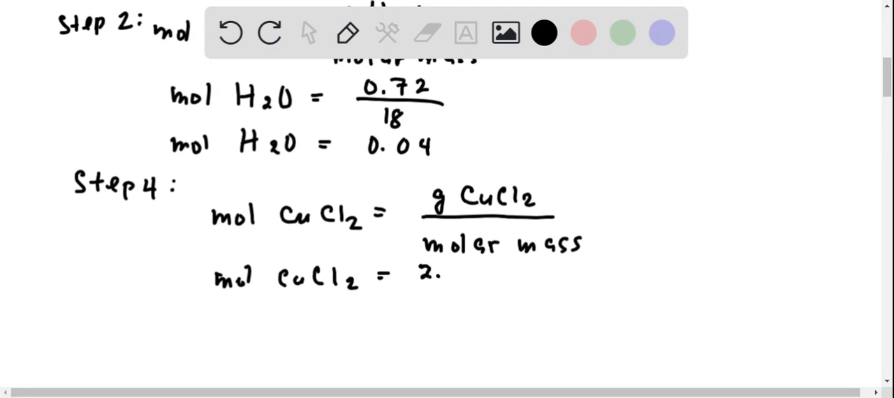
{"action": "scroll", "scroll_direction": "down", "scroll_amount": 3}
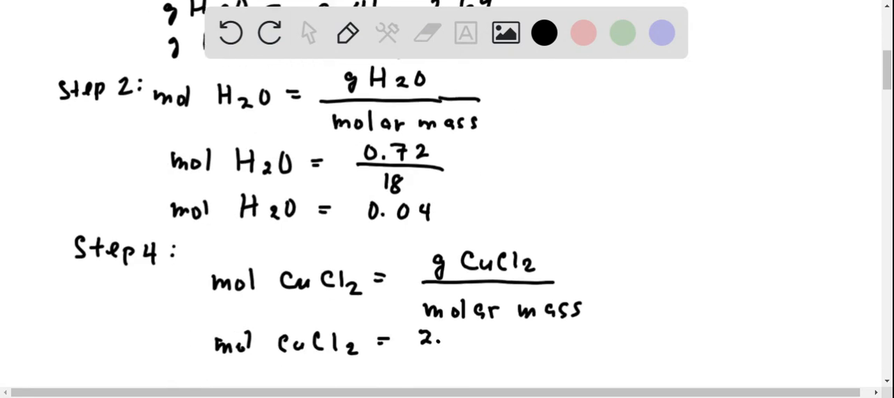
{"action": "type", "text": "69"}
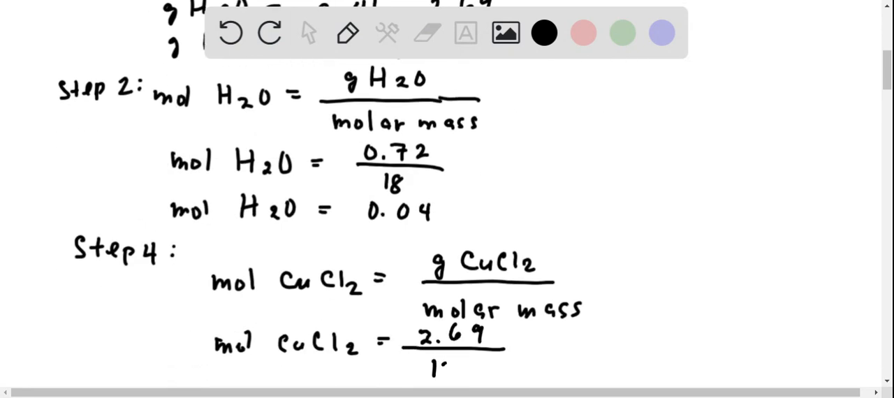
{"action": "type", "text": "134"}
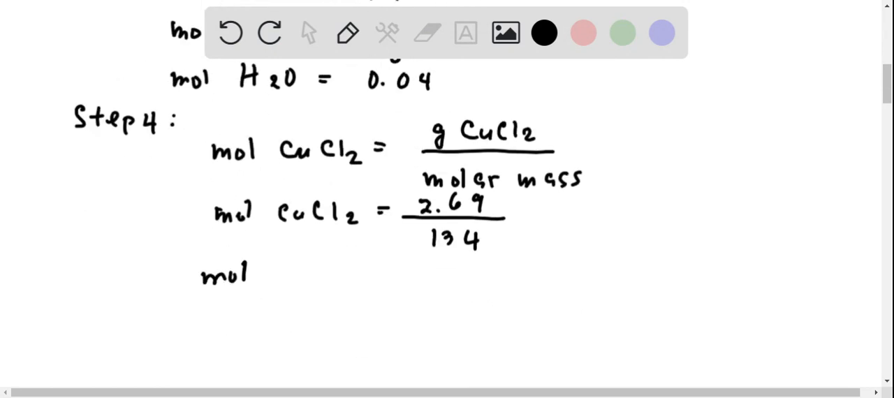
{"action": "type", "text": "CuCl2 = 0.02"}
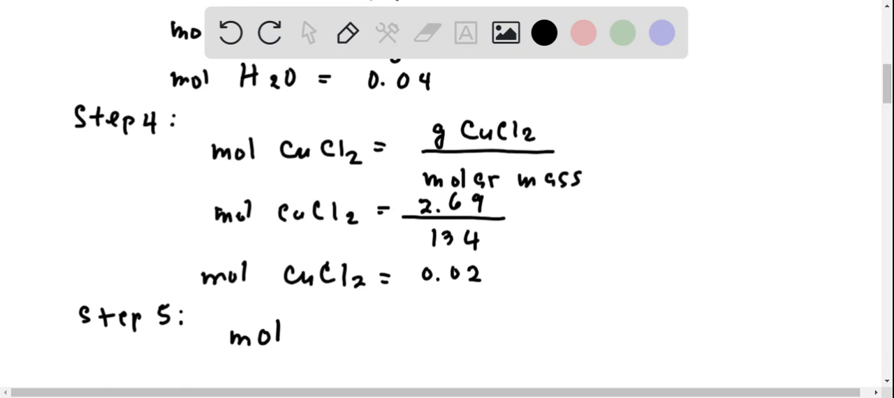
Write mol H2O / mol CuCl2 = 0.04/0.02 = 2/1 and start the '∴ Cu' conclusion
{"action": "type", "text": "H2O"}
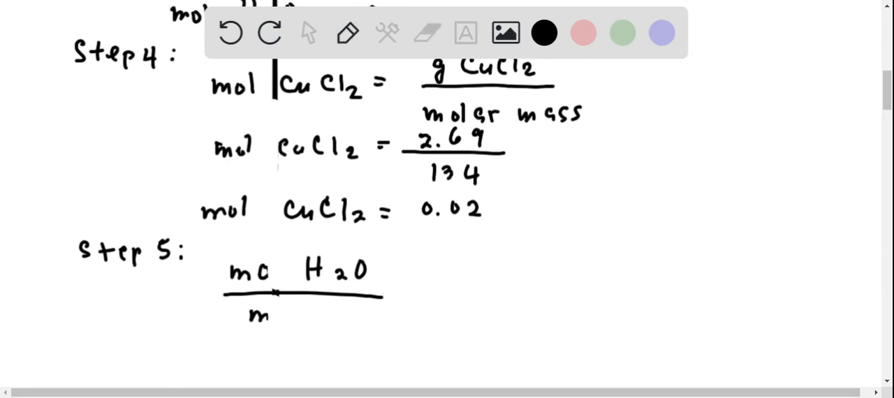
{"action": "type", "text": "mol"}
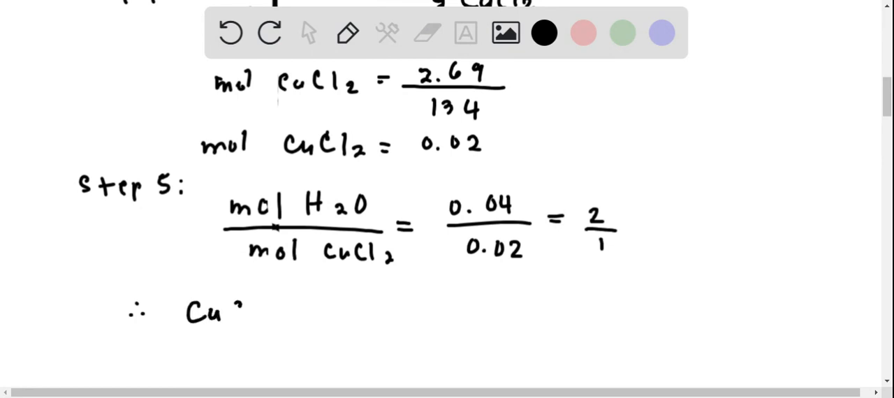
Write CuCl2 · 2H2O with x = 2, and box the answer in red
{"action": "left_click_drag", "start_coordinate": [231, 311], "coordinate": [314, 311]}
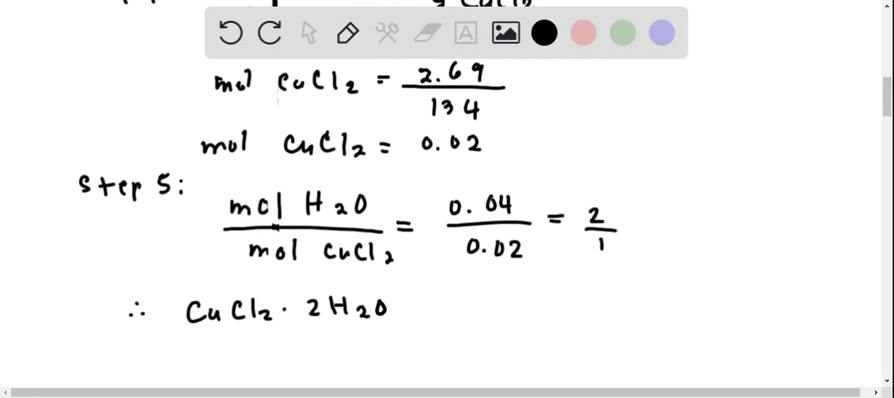
{"action": "scroll", "scroll_direction": "down", "scroll_amount": 3}
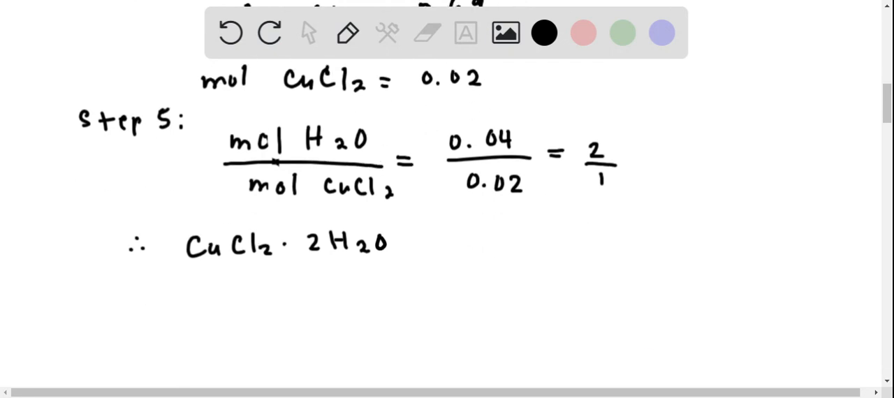
{"action": "type", "text": "x ="}
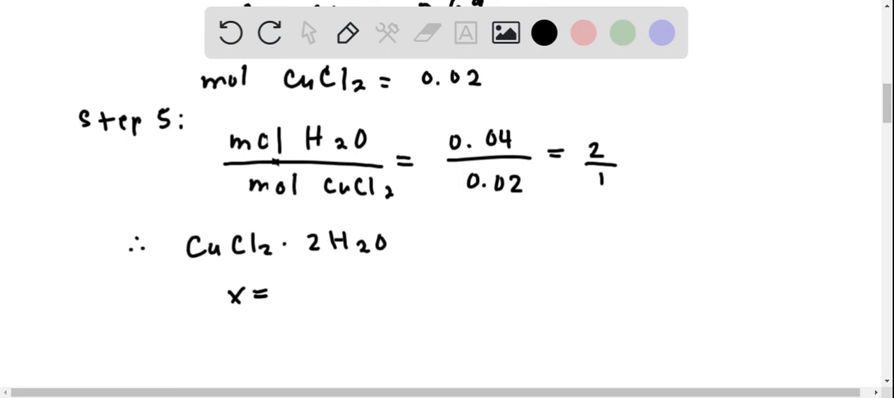
{"action": "left_click", "coordinate": [584, 33]}
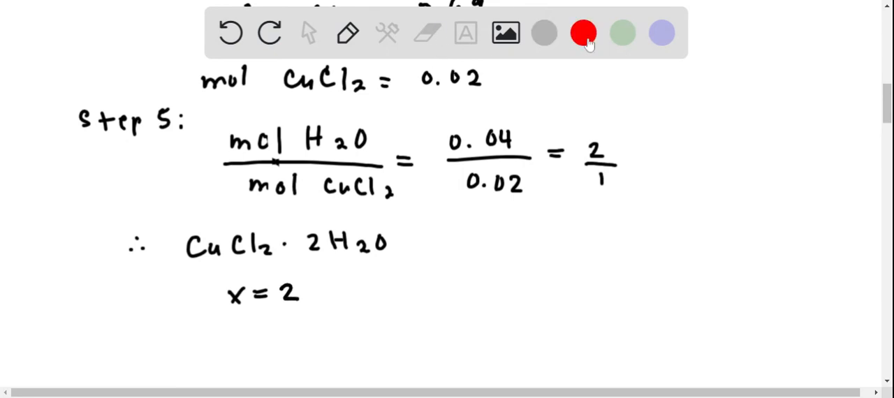
{"action": "left_click_drag", "start_coordinate": [180, 222], "coordinate": [382, 302]}
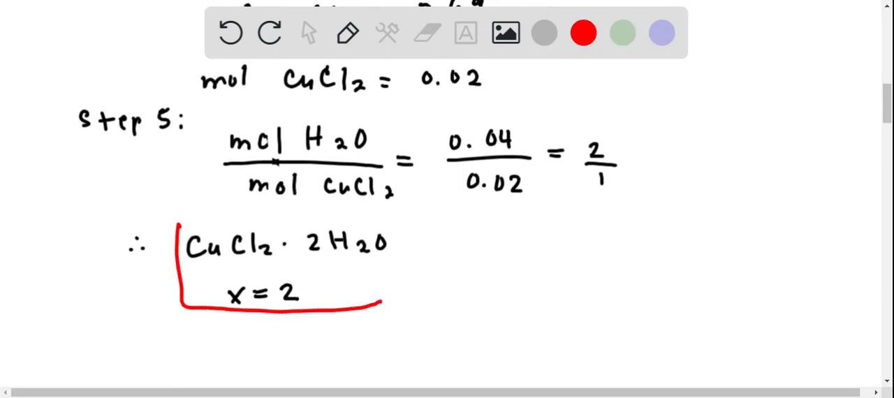